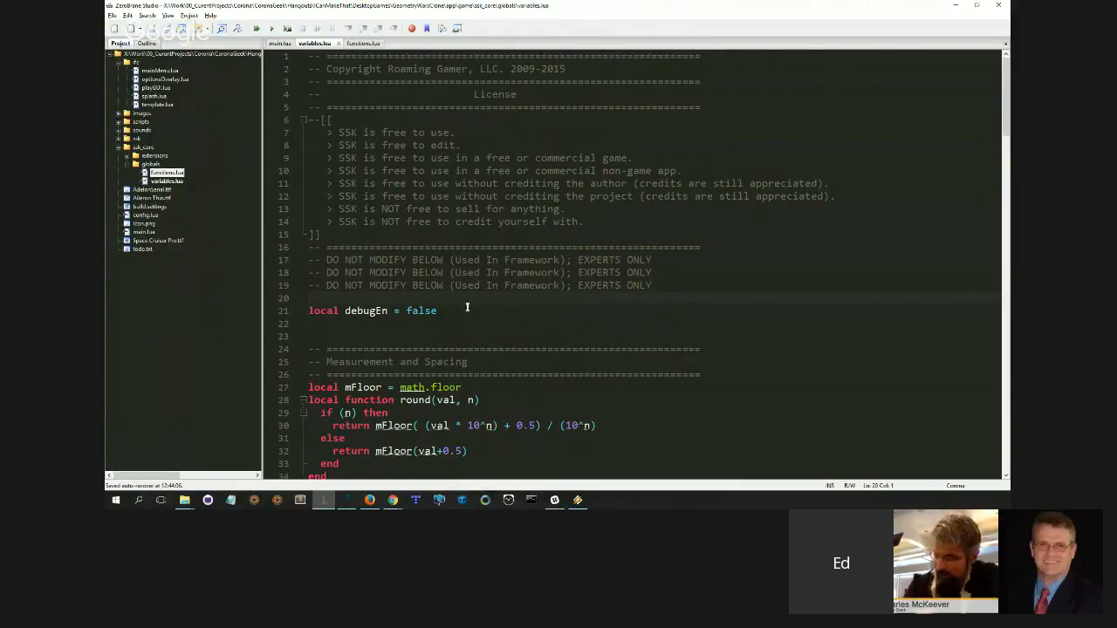
- Scroll variables.lua past the Environment platform flags to the Device checks for iPad, iPhone and tablets
scroll(down, 3)
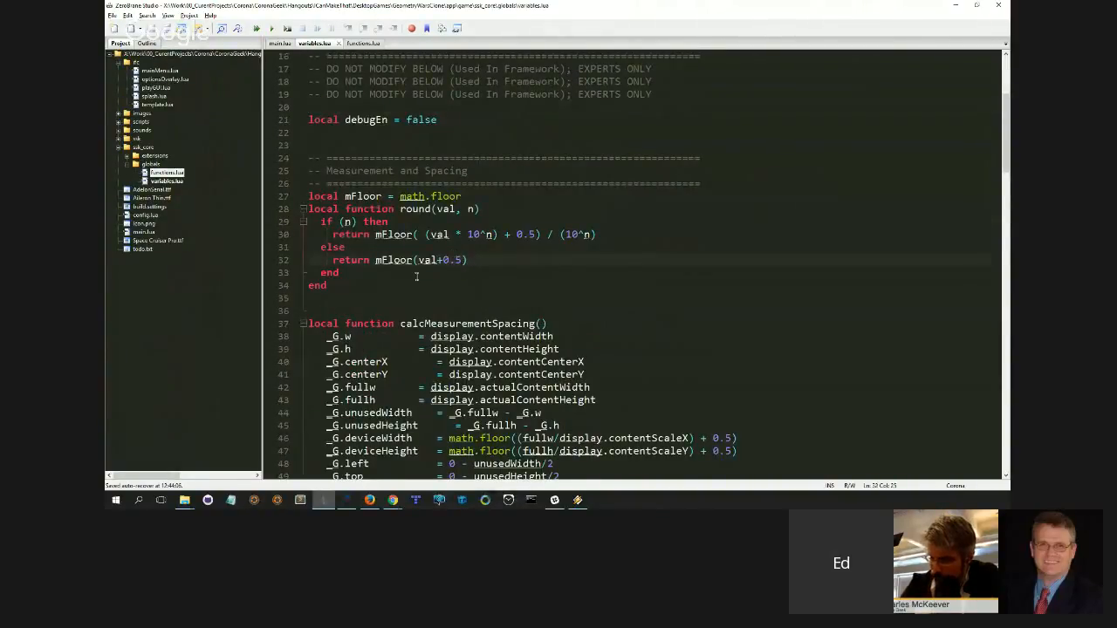
scroll(down, 3)
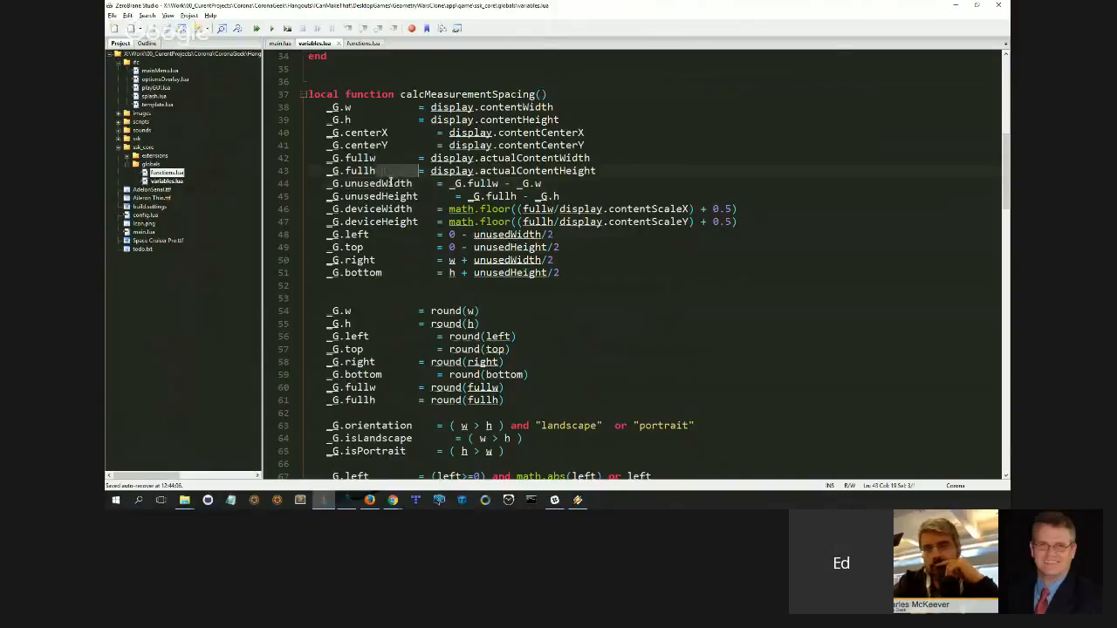
click(371, 184)
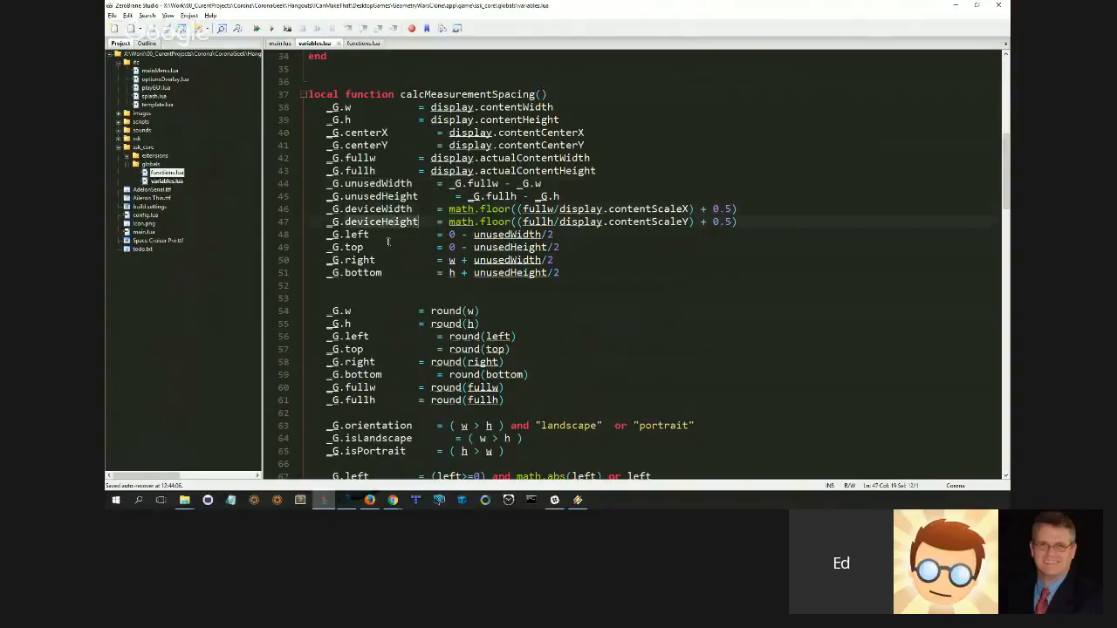
mouse_move(425, 244)
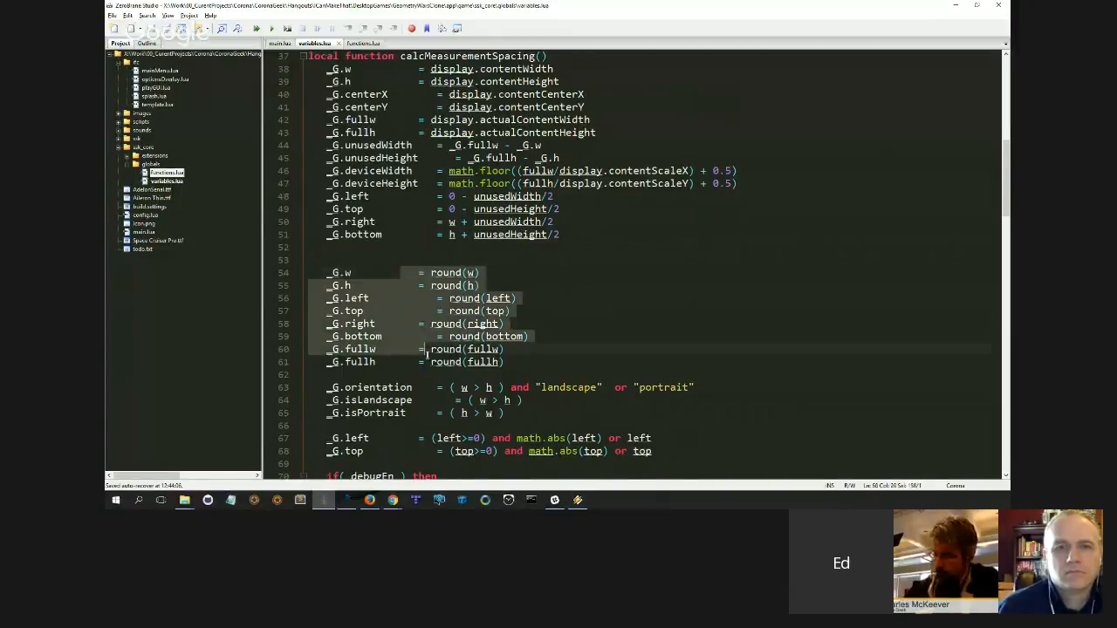
scroll(down, 3)
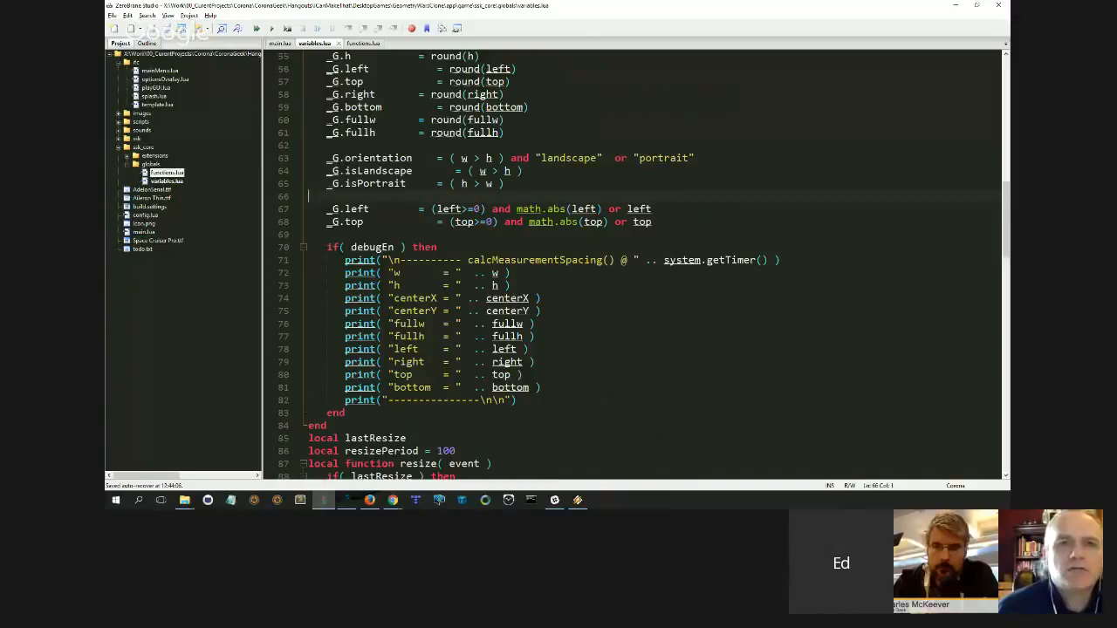
scroll(down, 3)
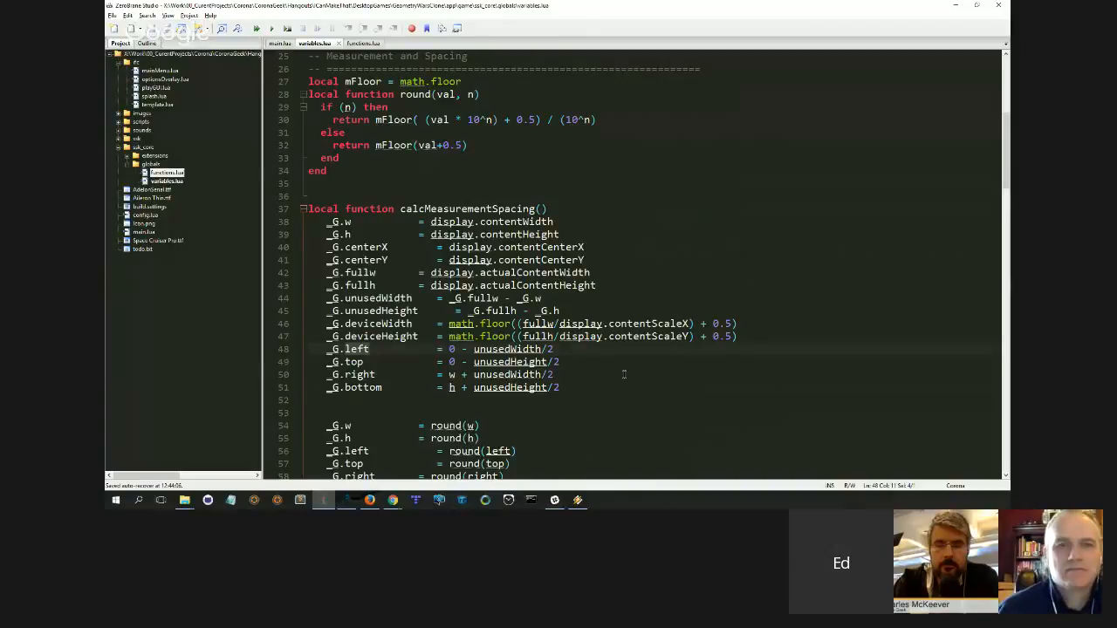
scroll(down, 3)
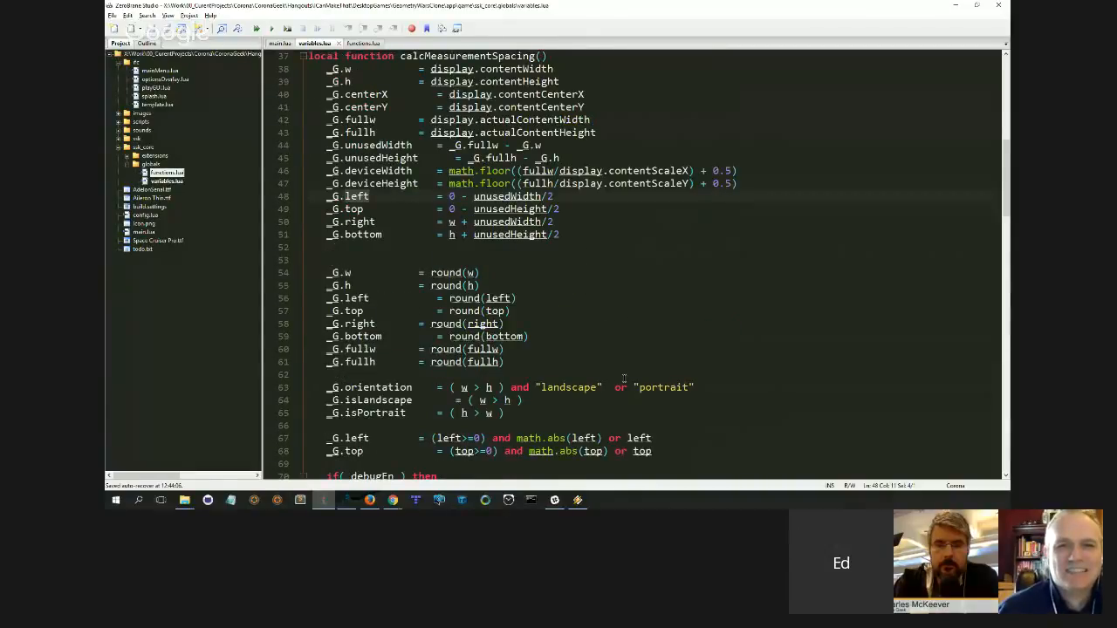
scroll(down, 3)
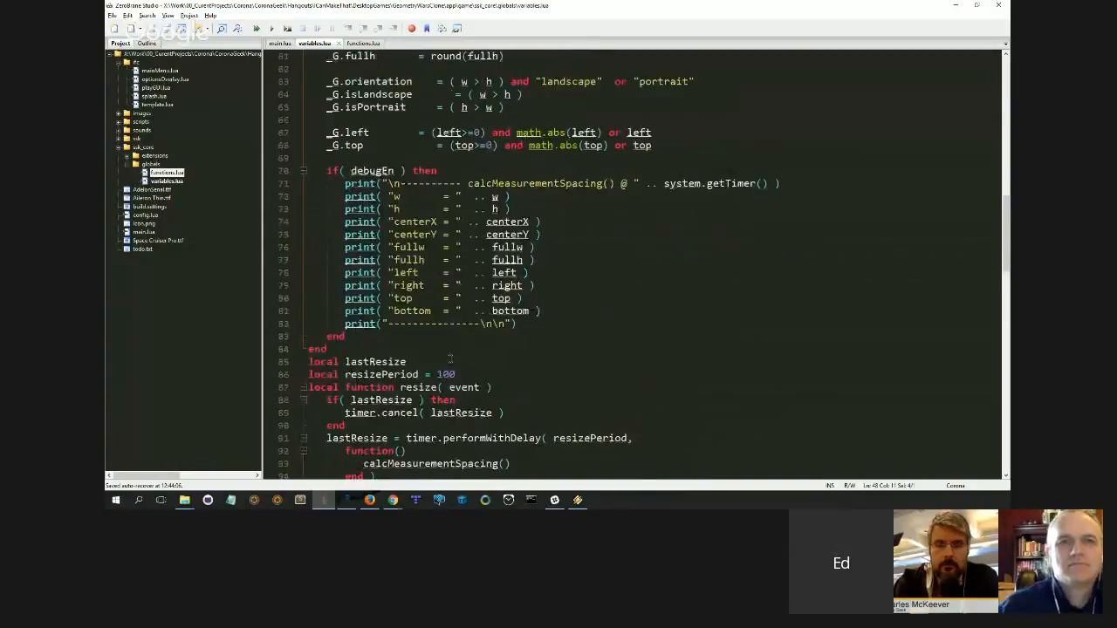
scroll(up, 3)
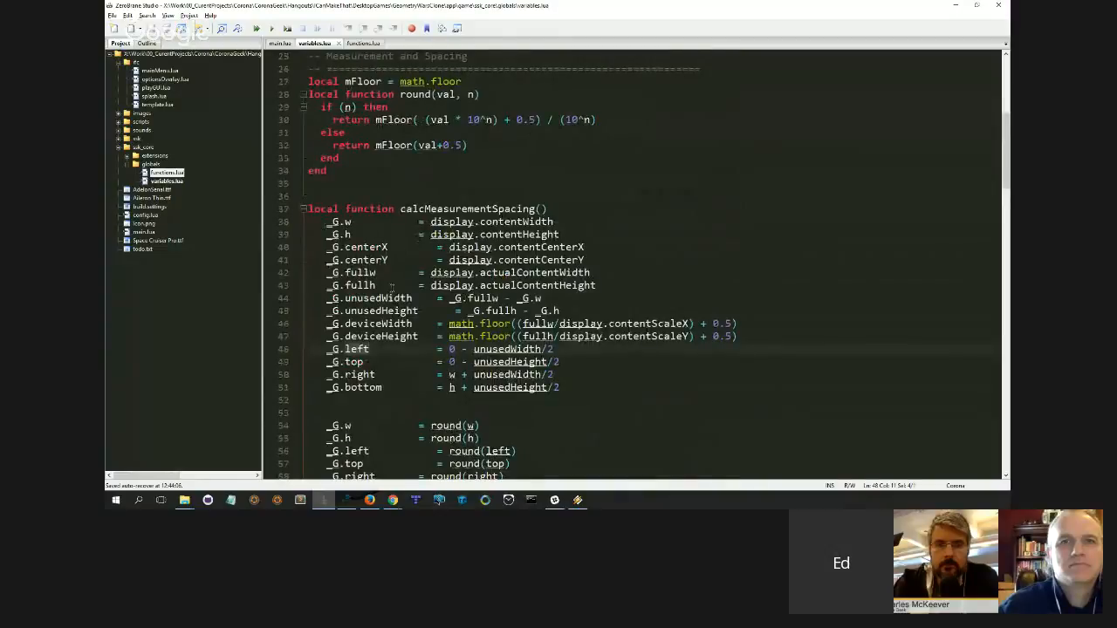
scroll(down, 3)
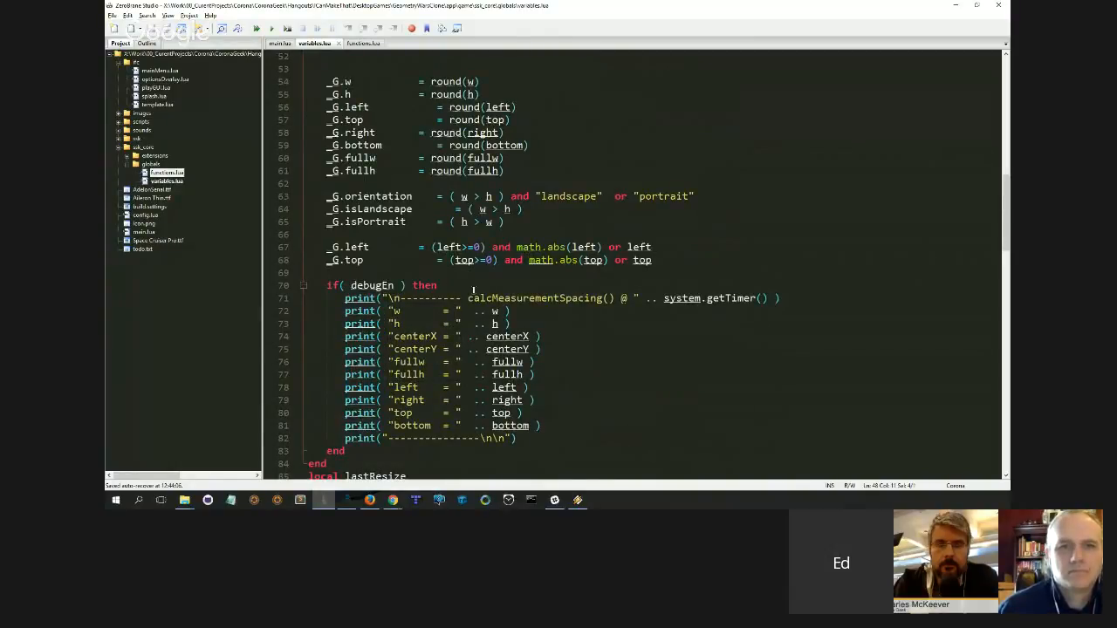
scroll(down, 3)
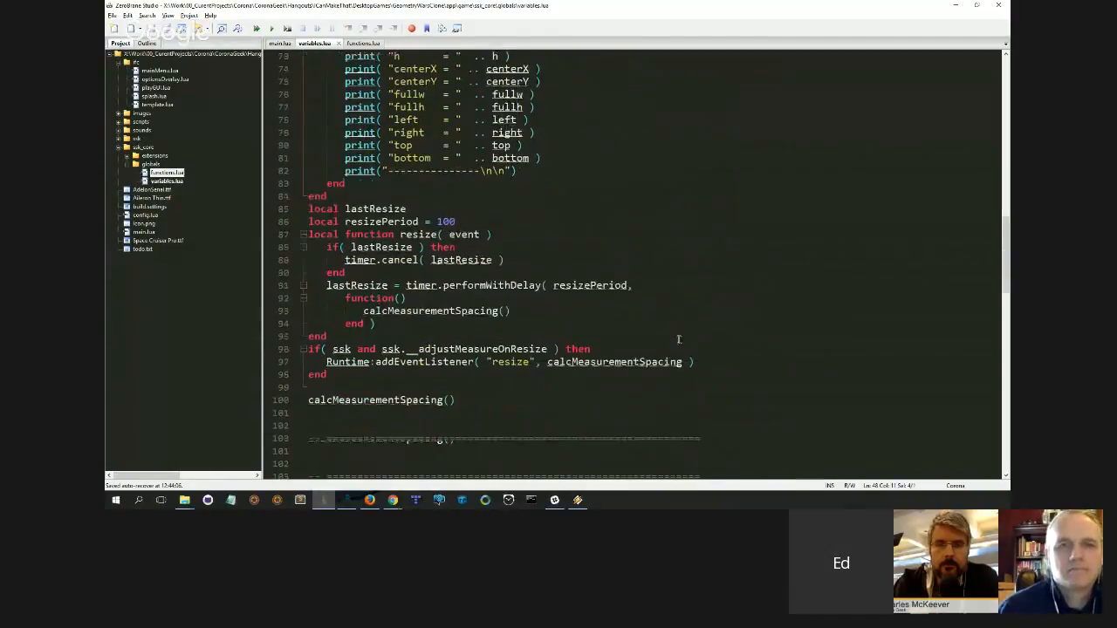
scroll(down, 3)
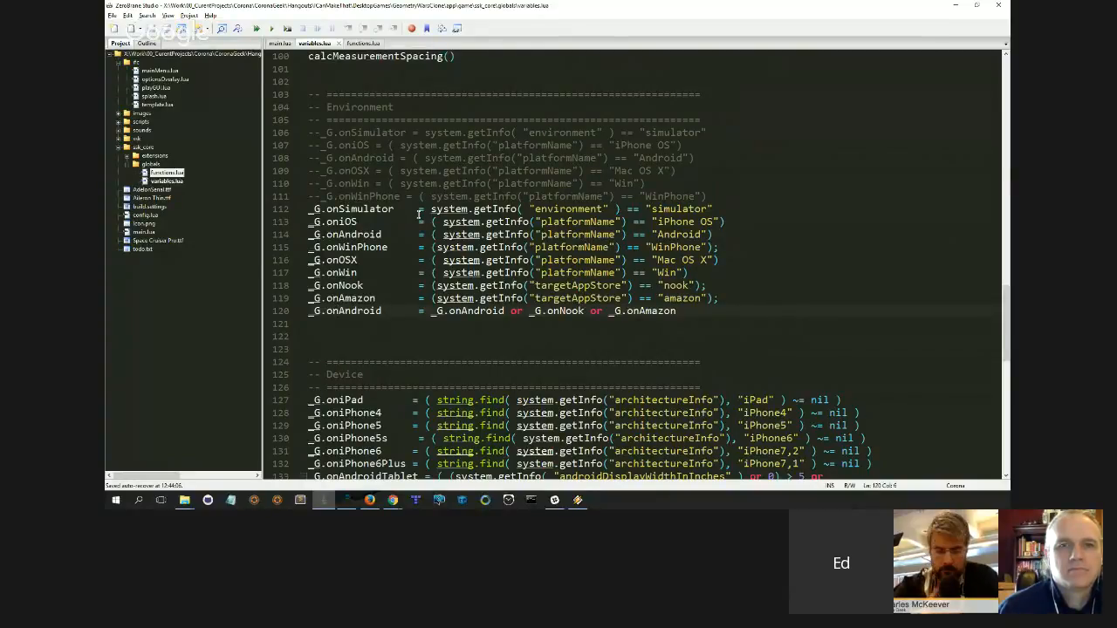
scroll(down, 3)
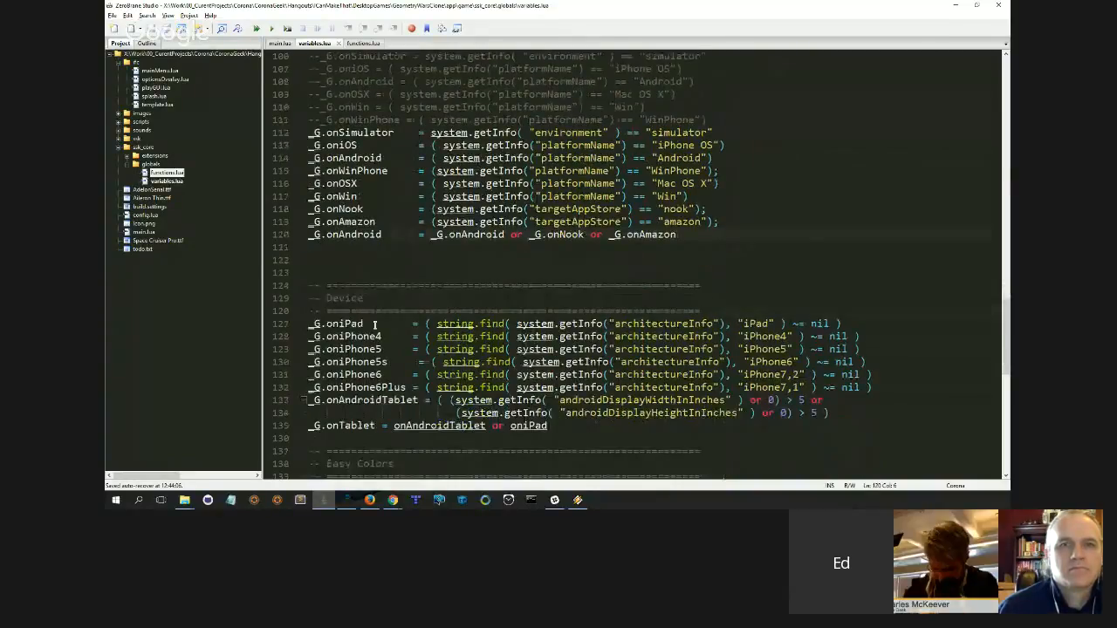
scroll(down, 3)
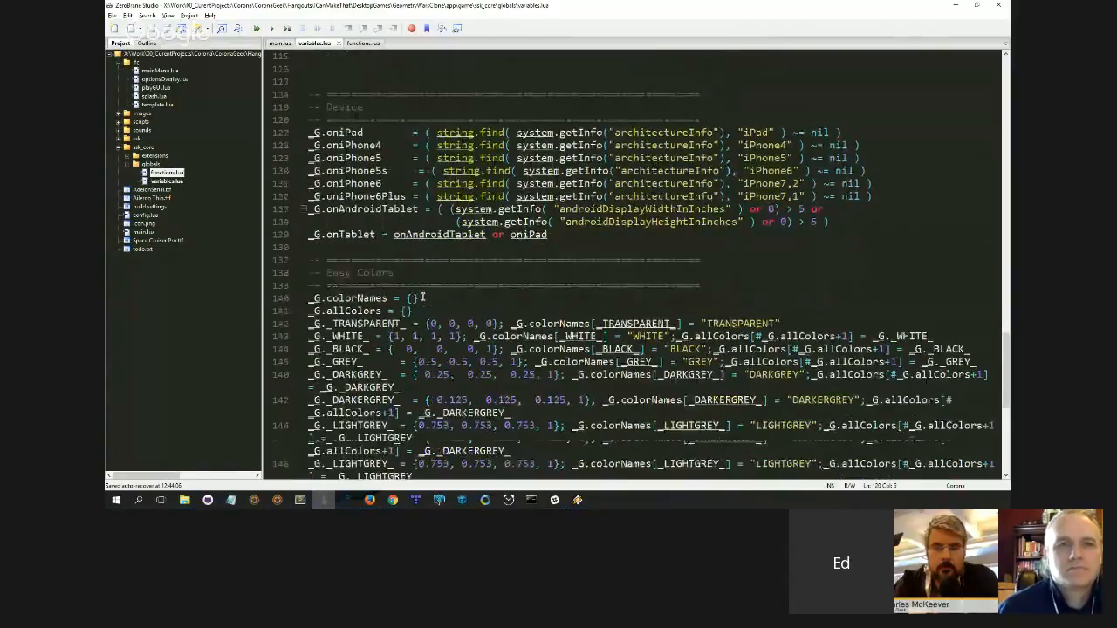
scroll(down, 3)
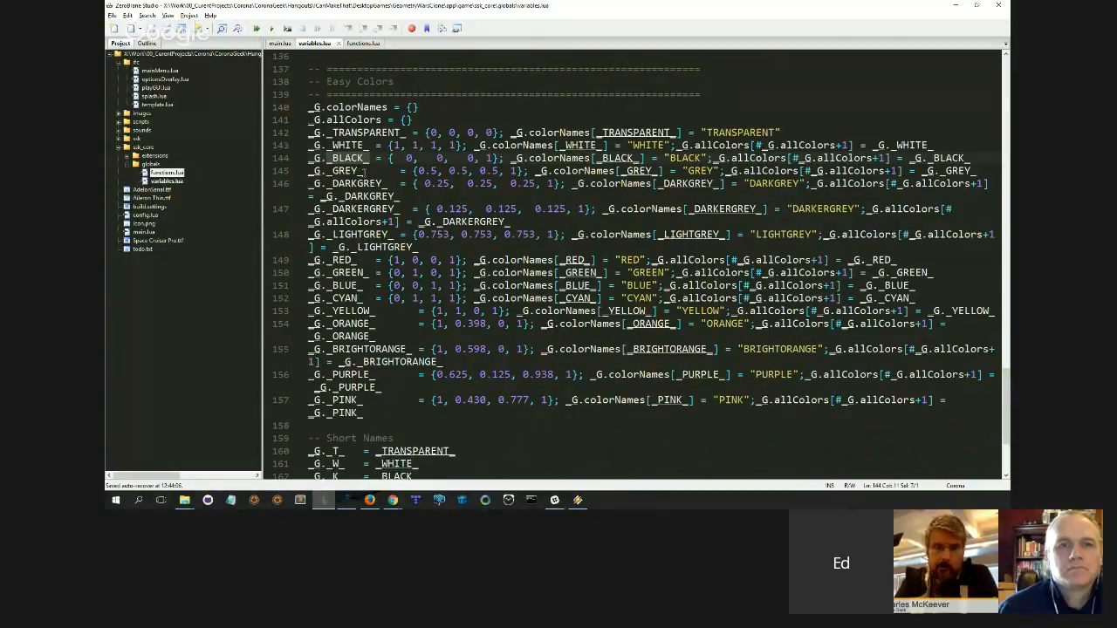
scroll(down, 3)
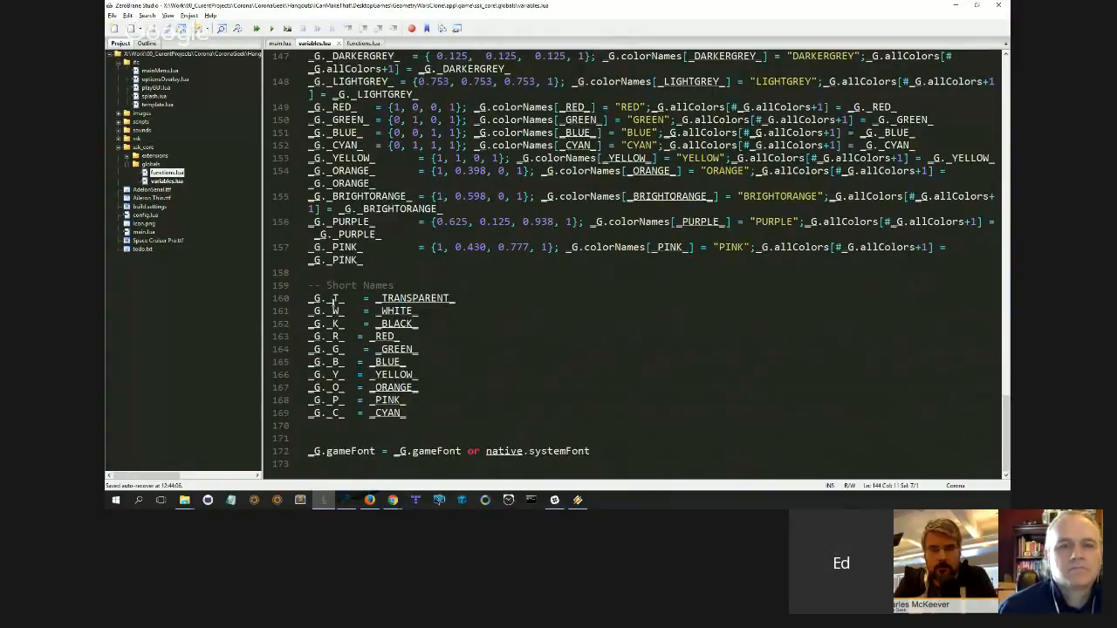
click(336, 311)
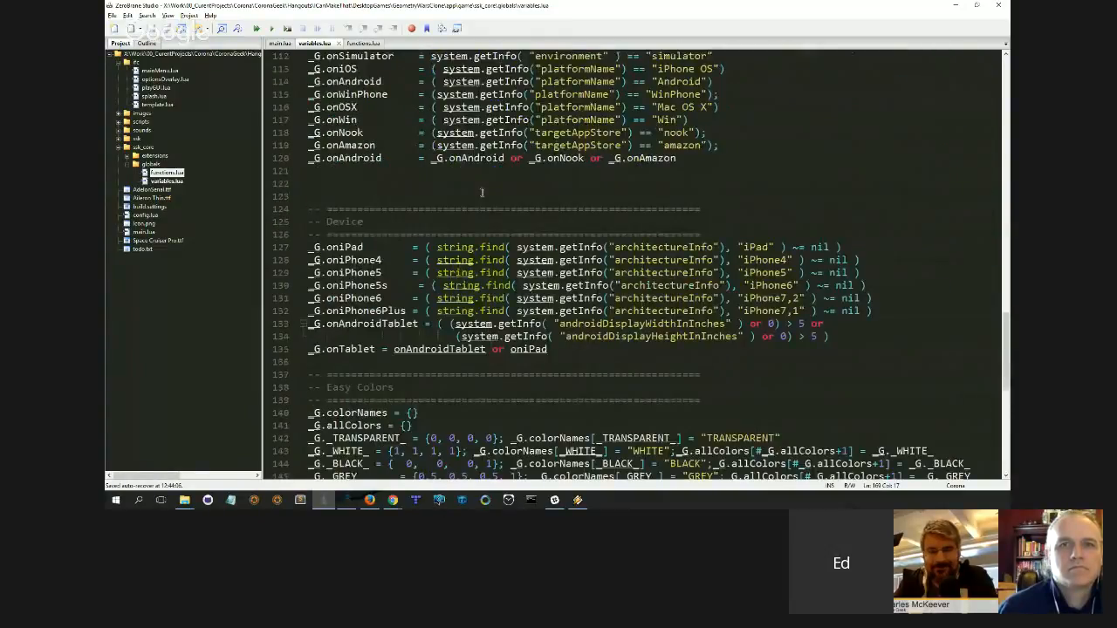
click(353, 44)
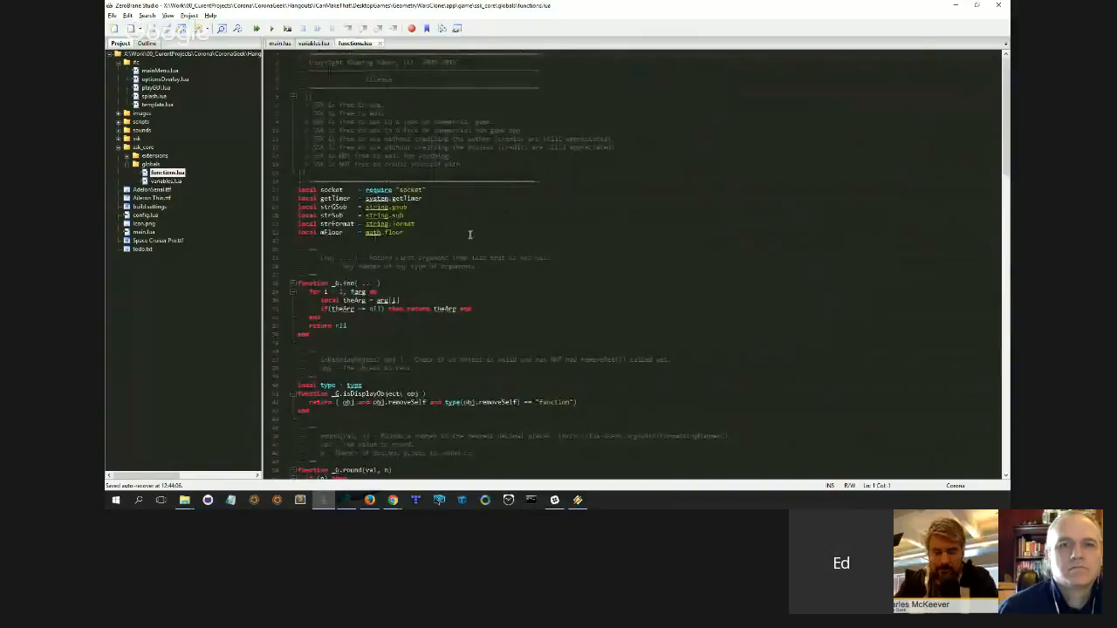
scroll(down, 3)
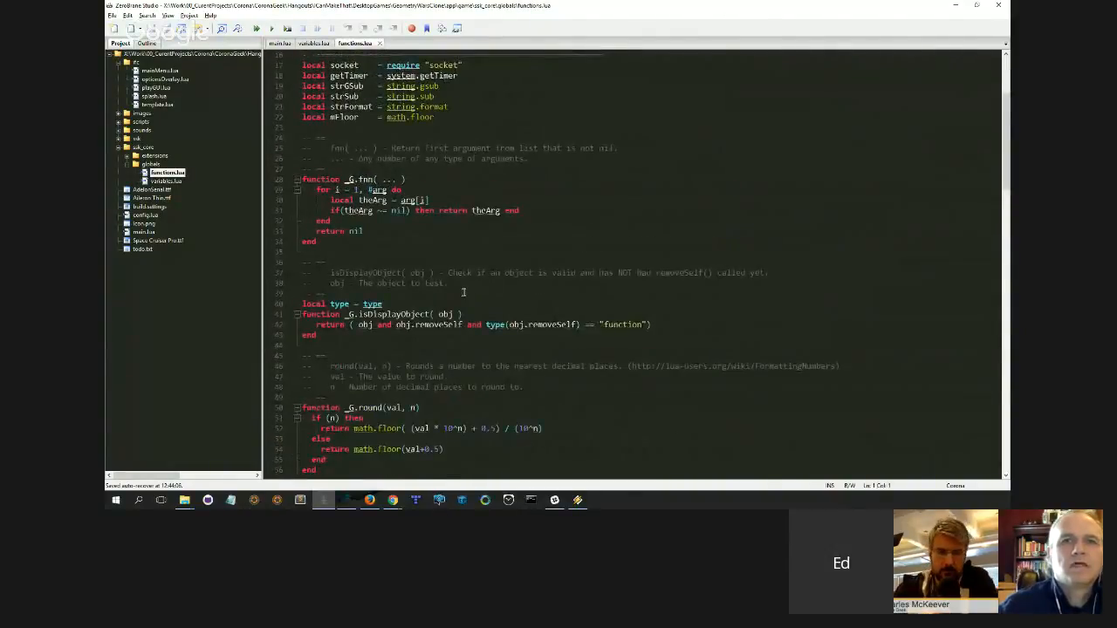
scroll(down, 3)
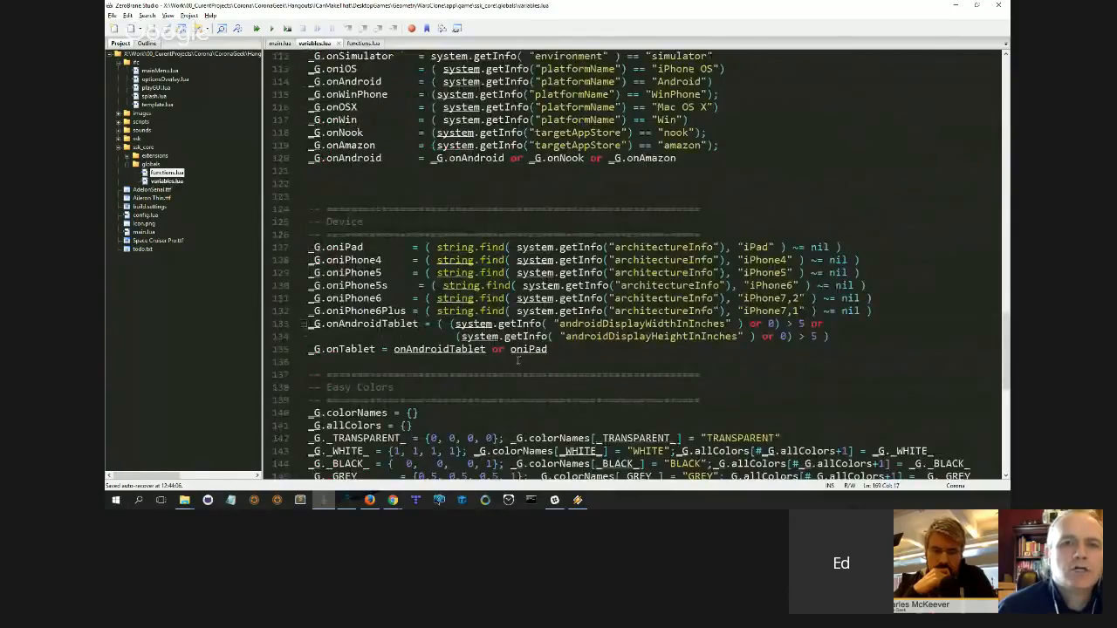
- Scroll through the Easy Colors tables in variables.lua
scroll(down, 3)
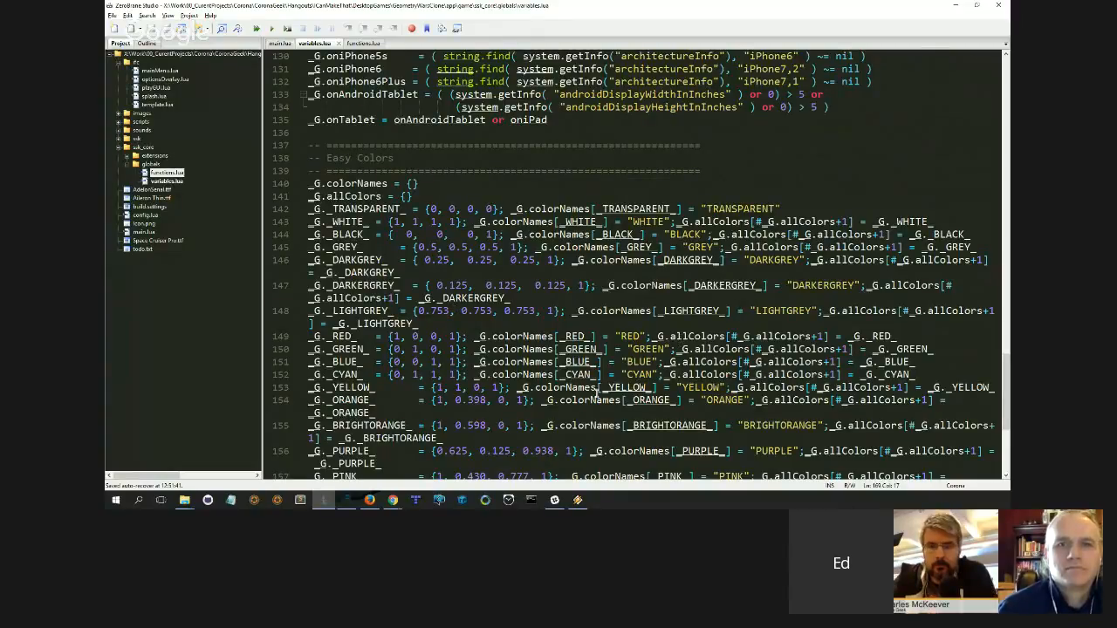
scroll(down, 3)
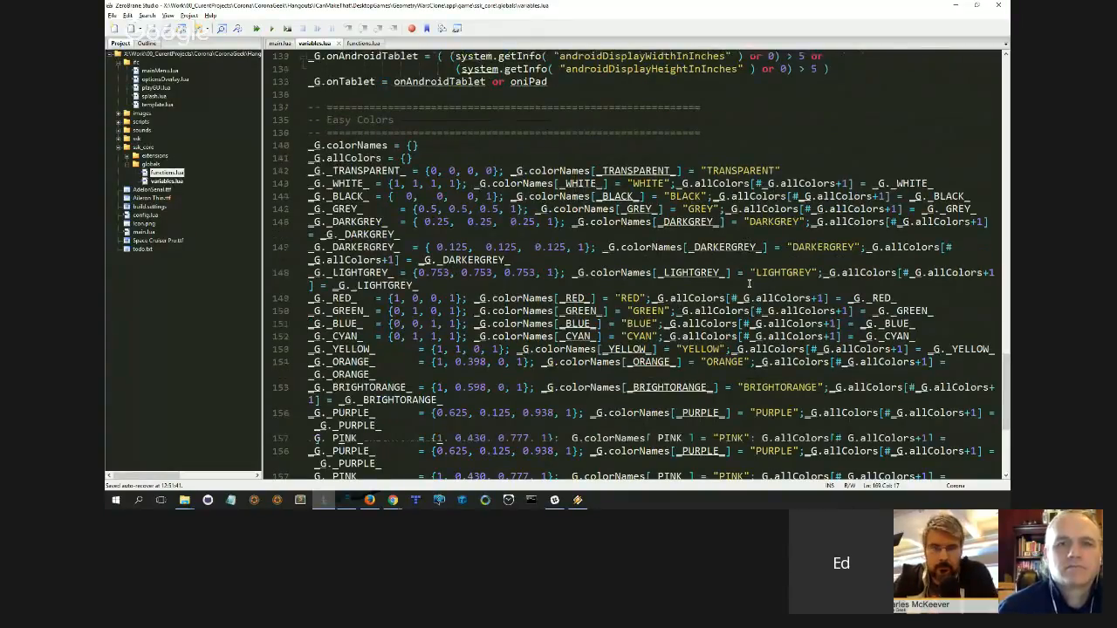
scroll(down, 3)
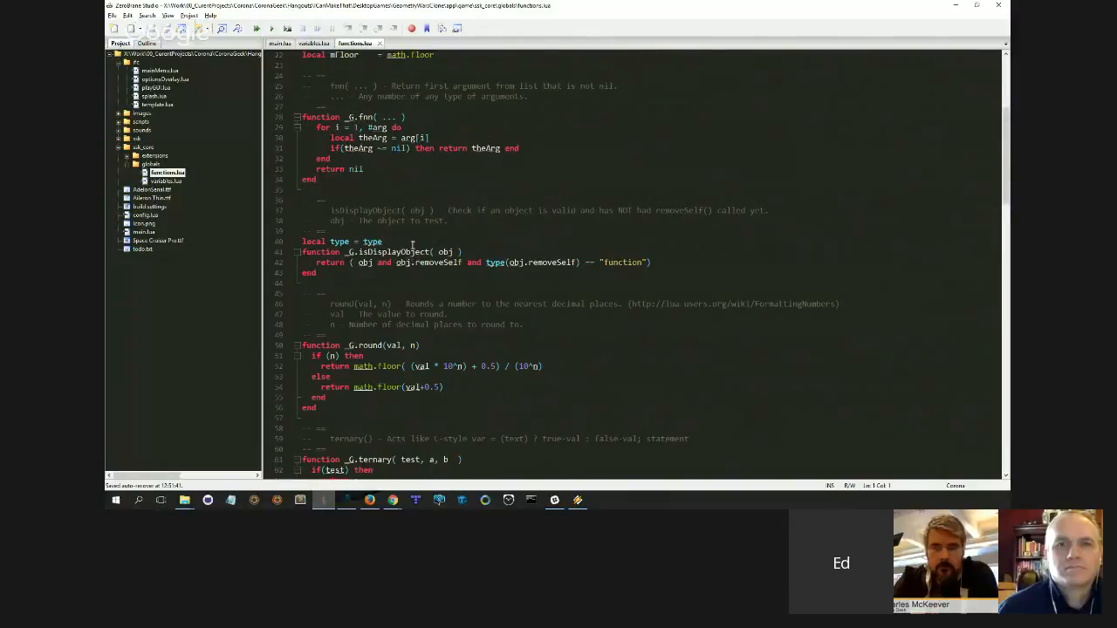
scroll(down, 3)
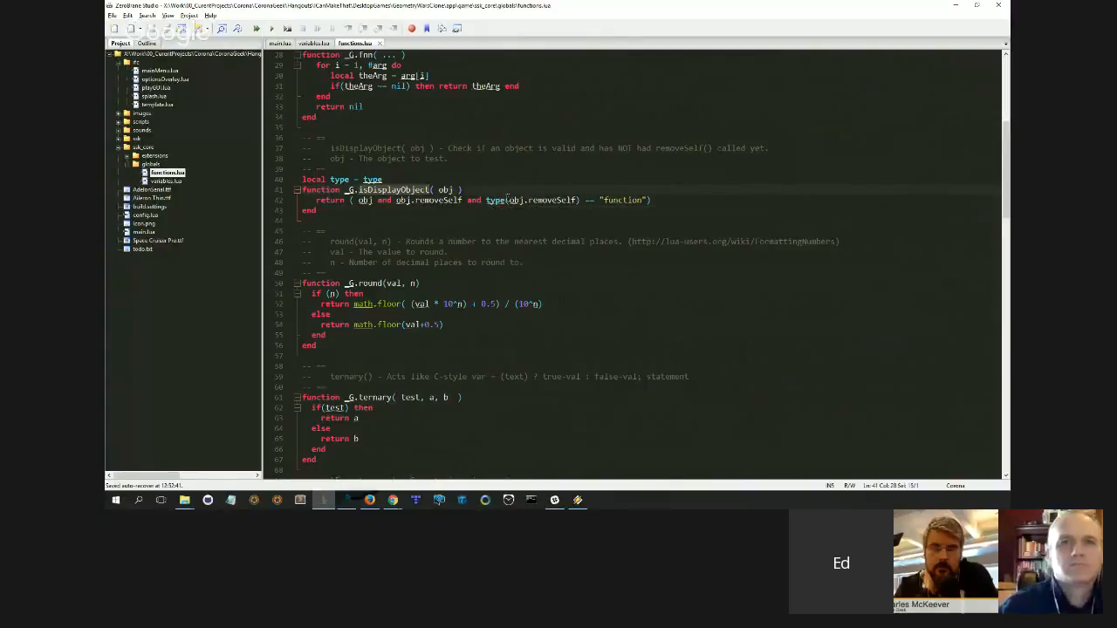
scroll(down, 3)
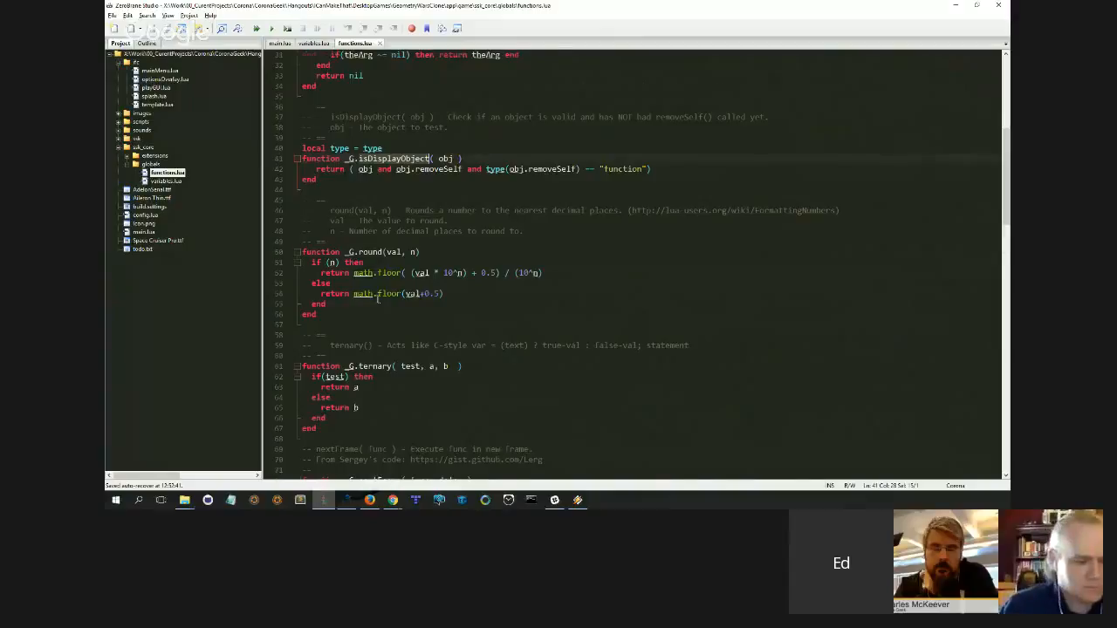
scroll(down, 3)
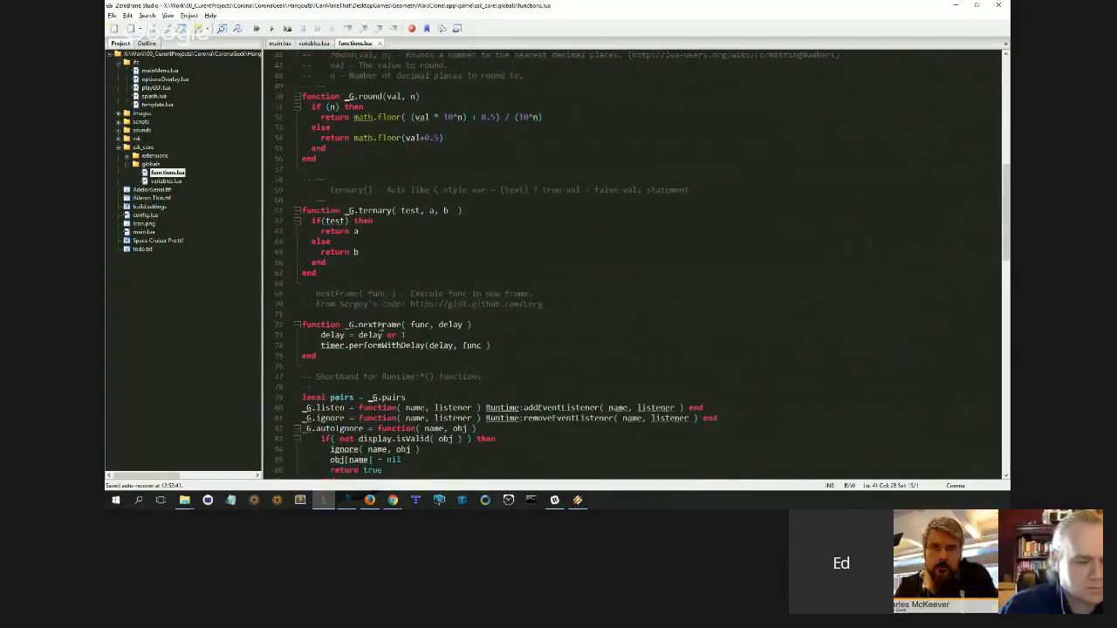
- Scroll functions.lua down to the autoIgnore, post and removeListeners Runtime helpers
scroll(down, 3)
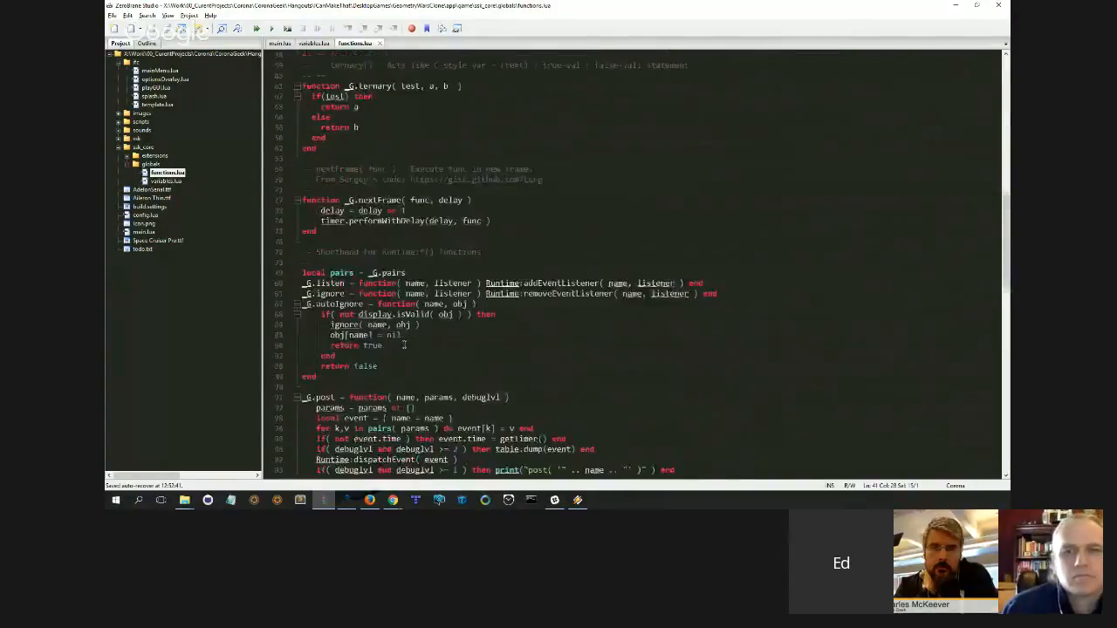
scroll(down, 3)
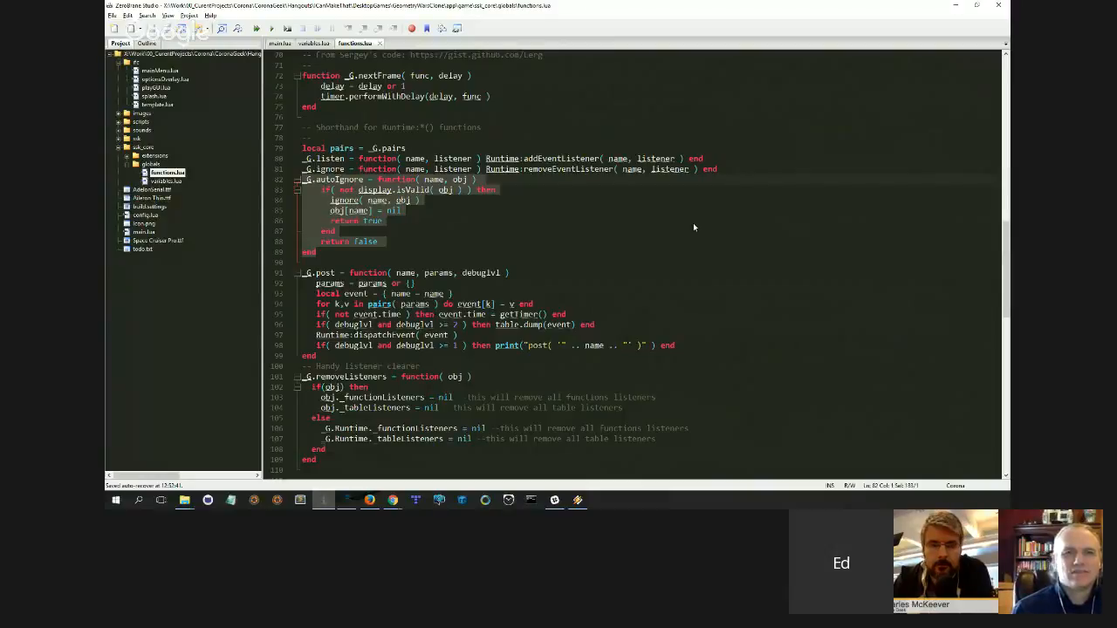
mouse_move(698, 228)
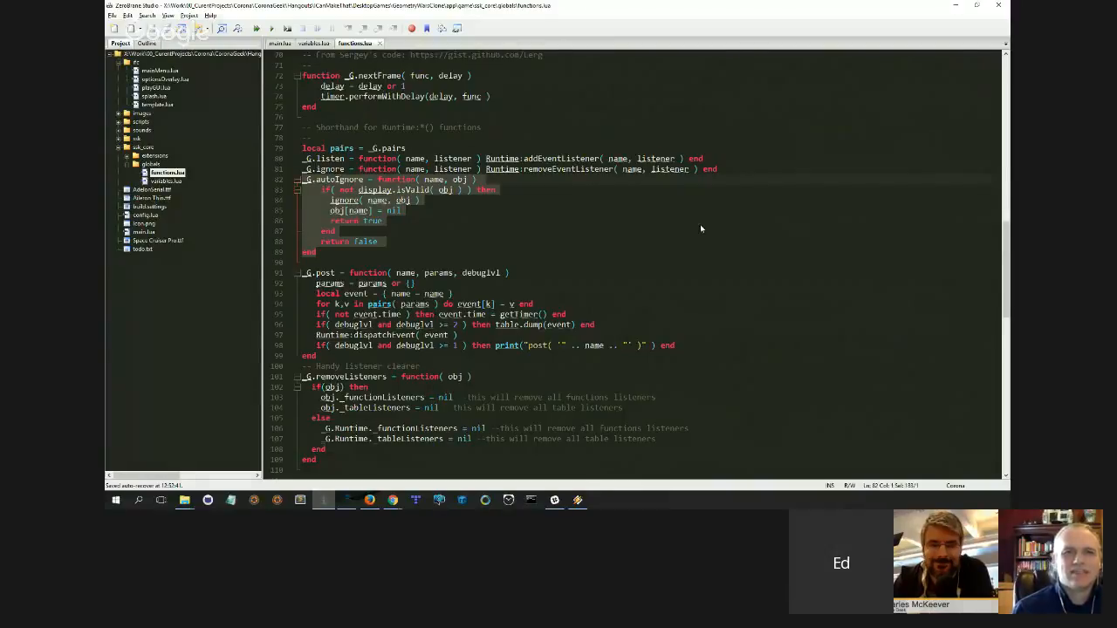